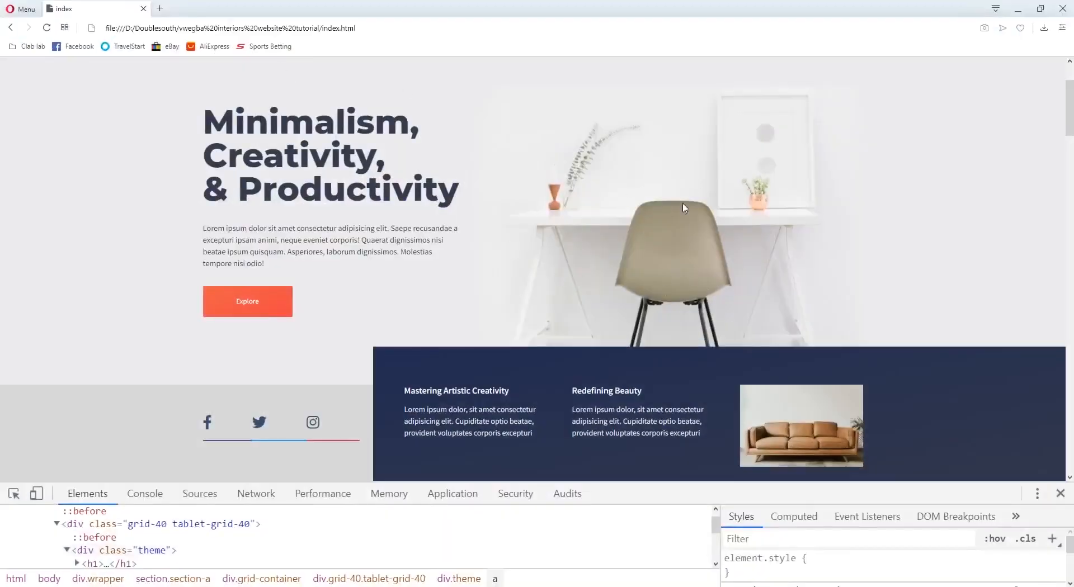
mouse_move(546, 390)
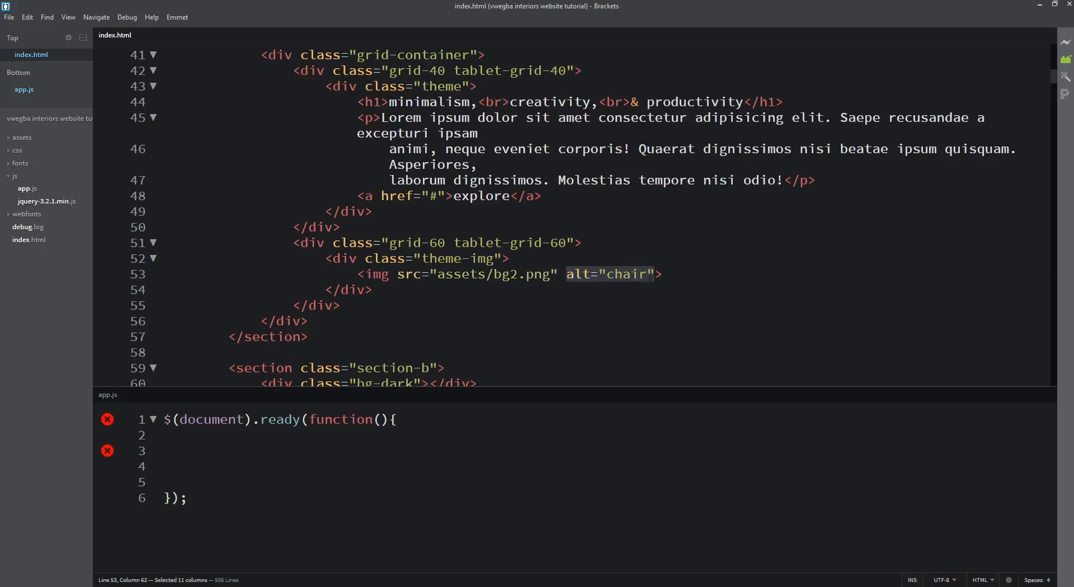
Point out the explore link in the index.html hero markup beside the empty app.js ready function.
click(637, 274)
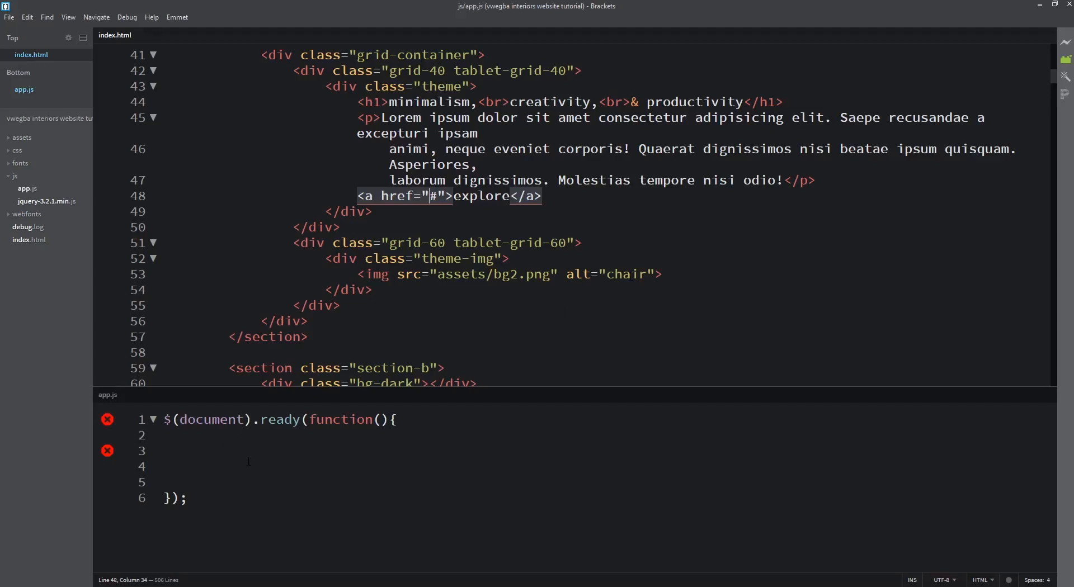
Write $(".theme-img img").removeAttr("alt"); inside the ready function and save app.js.
text($)
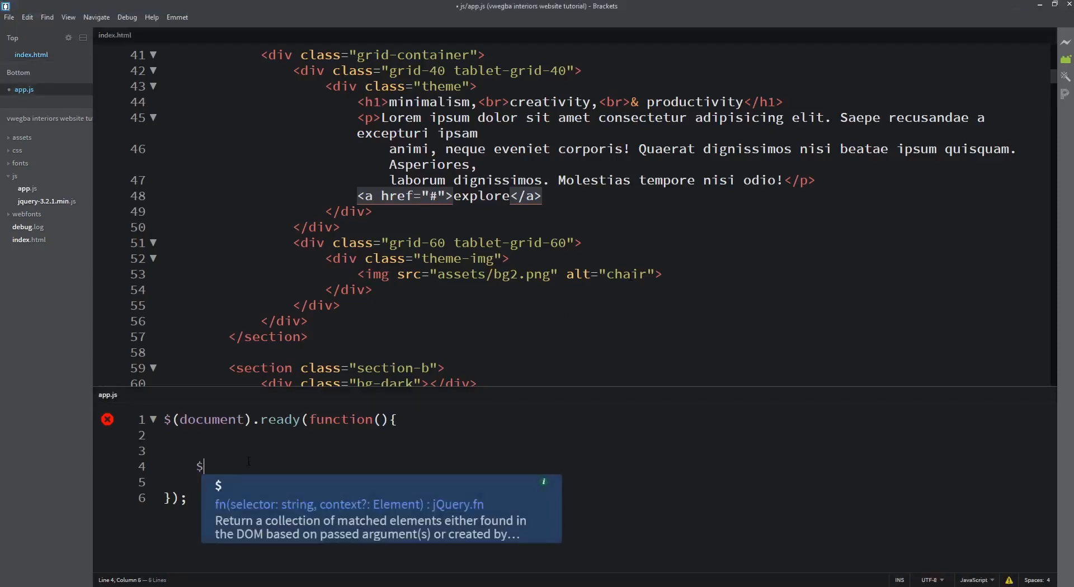
text((""))
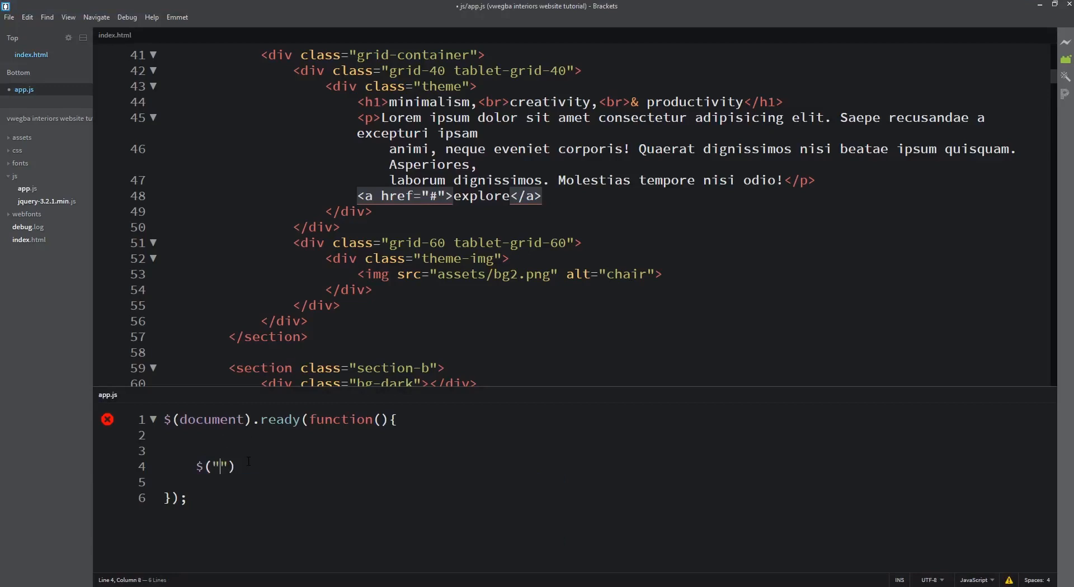
text(the)
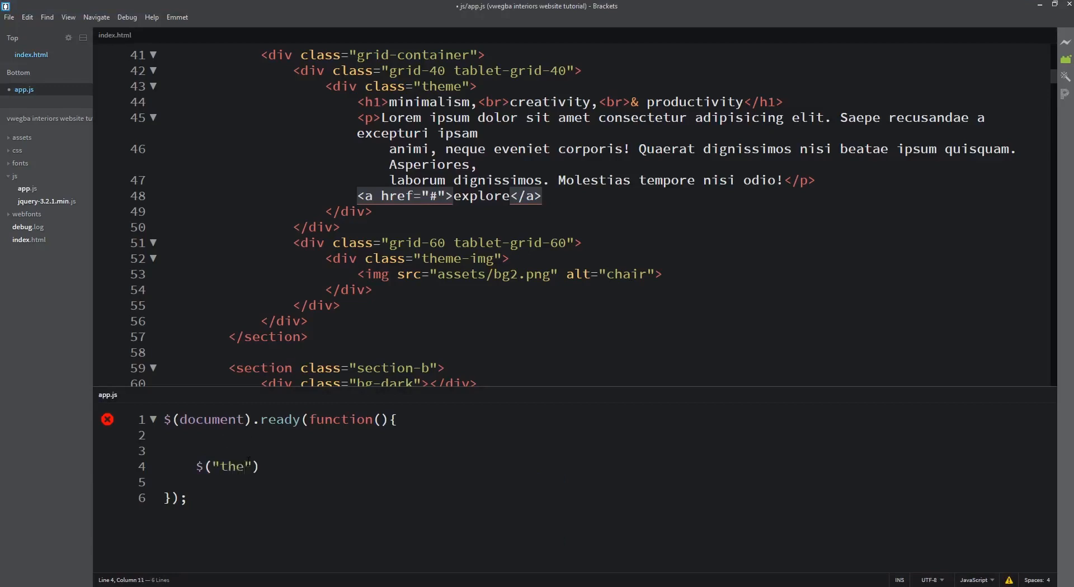
text(theme-)
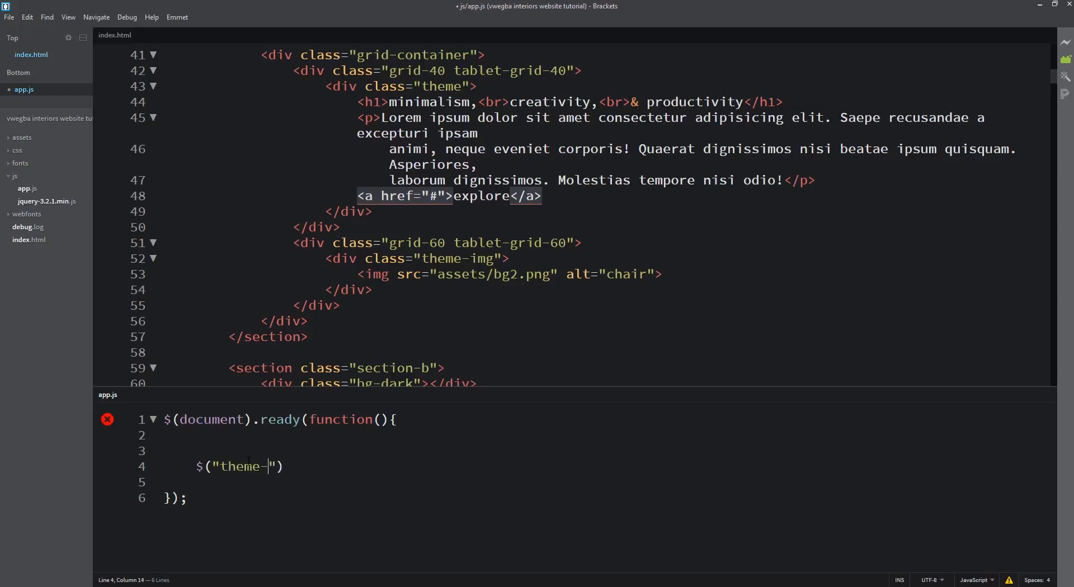
text(img)
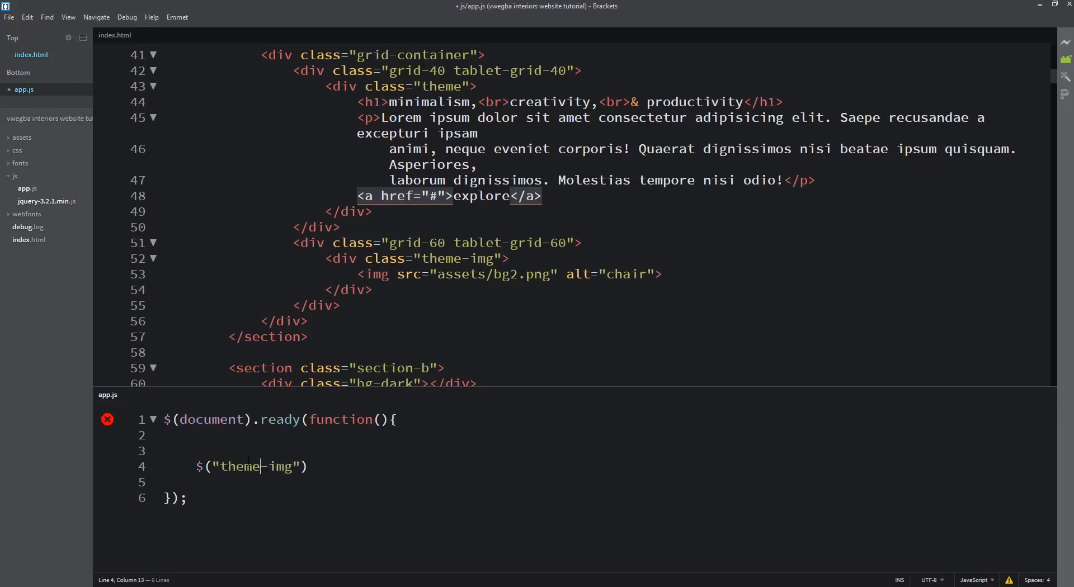
text(.)
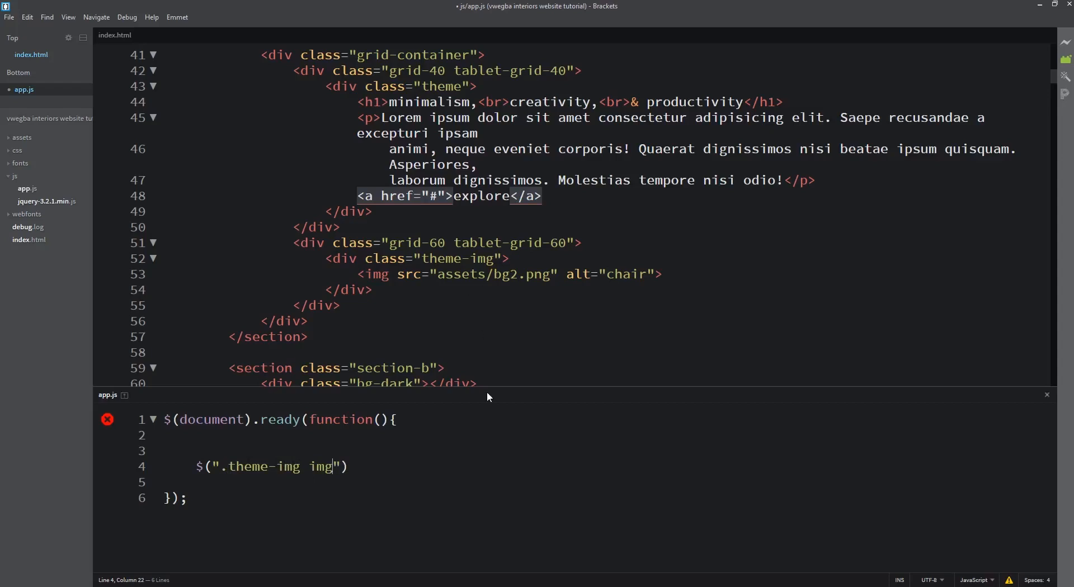
text())
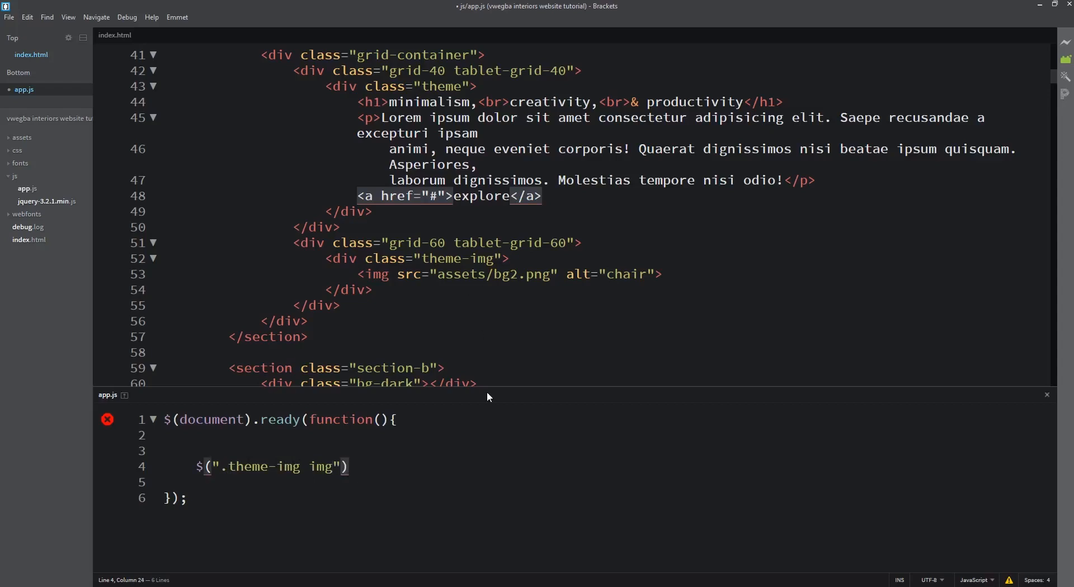
text(.rem)
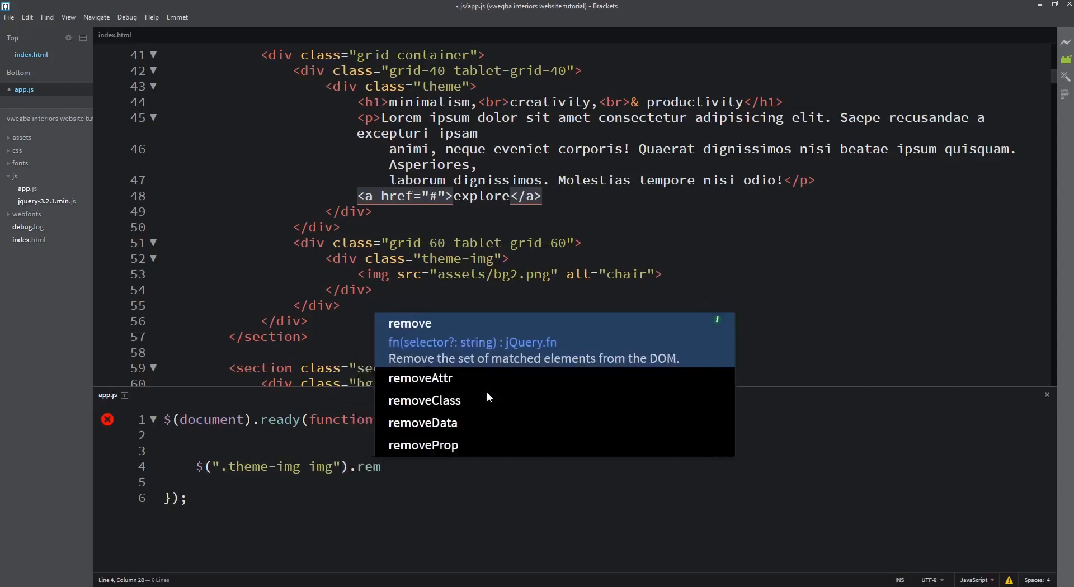
text(Attr)
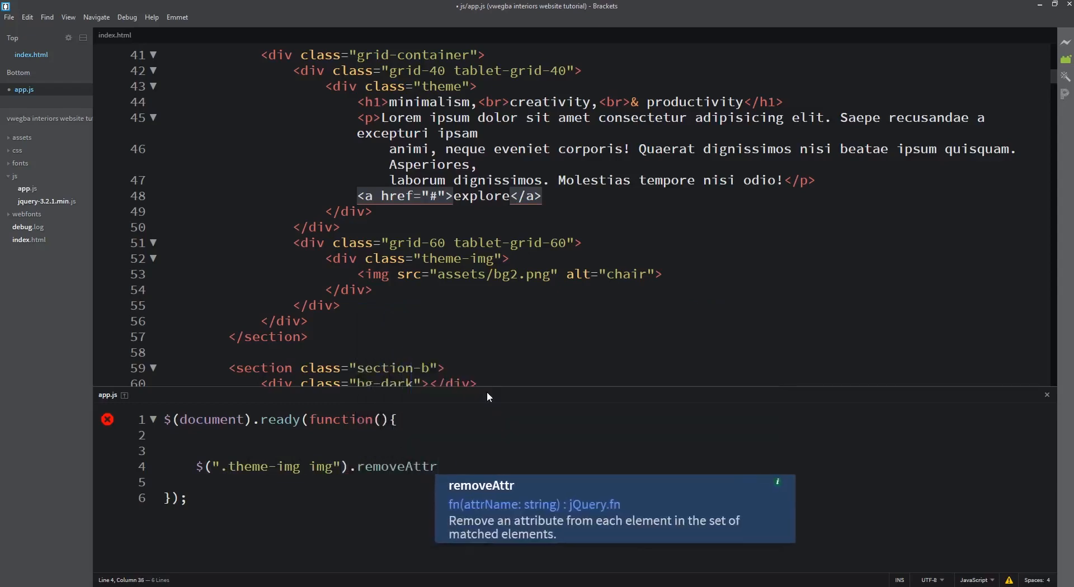
text(();)
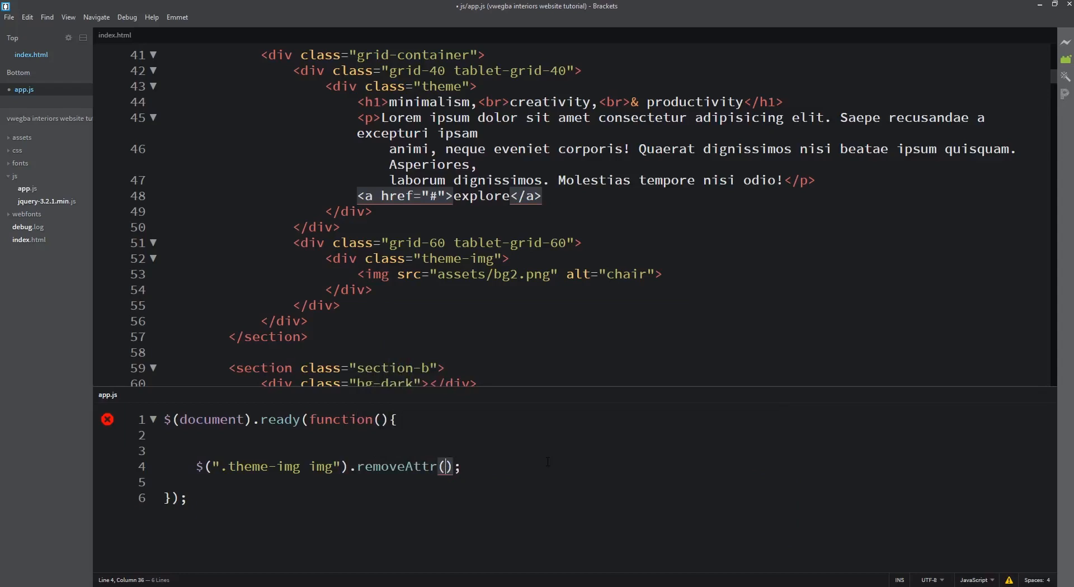
text("")
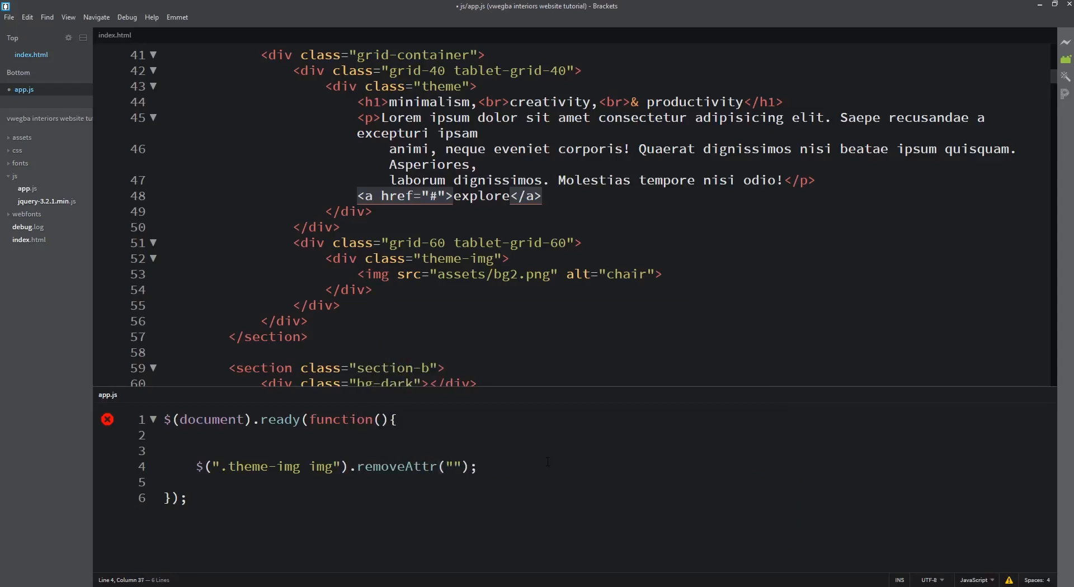
text(alt)
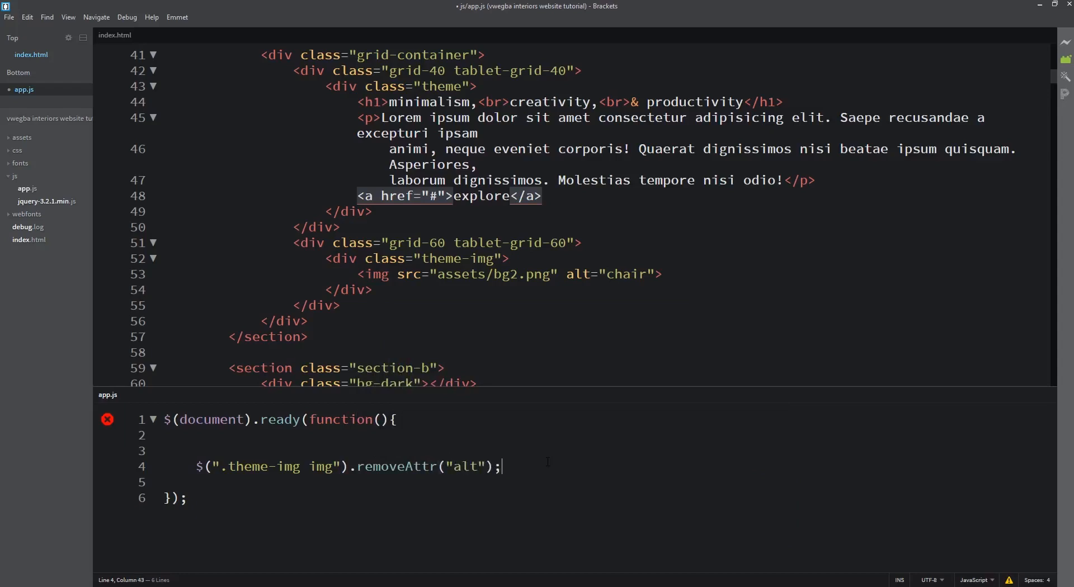
key(ctrl+s)
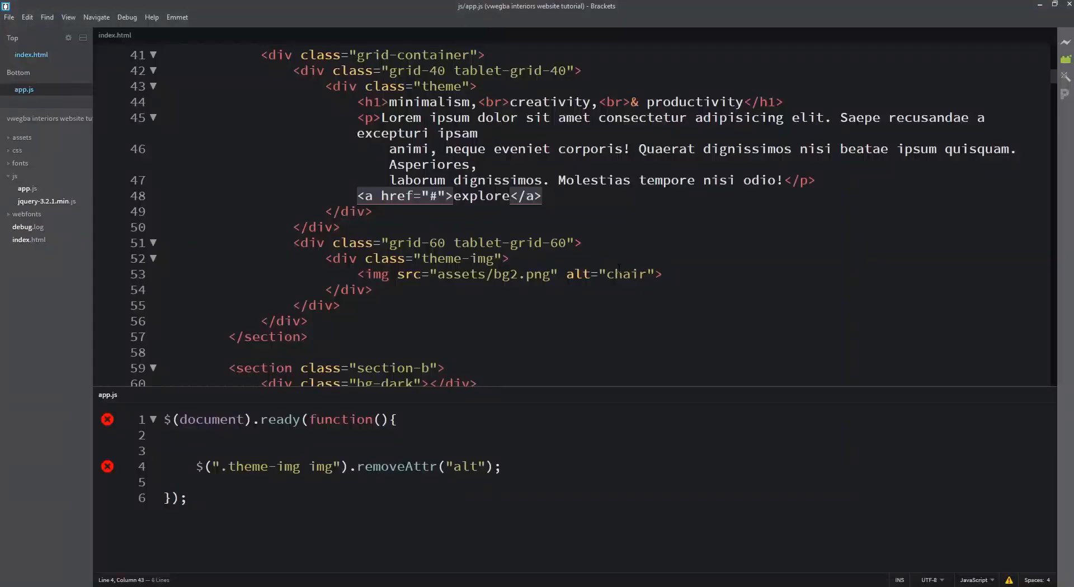
Switch to Opera to check the hero image's alt attribute on the reloaded page.
click(510, 274)
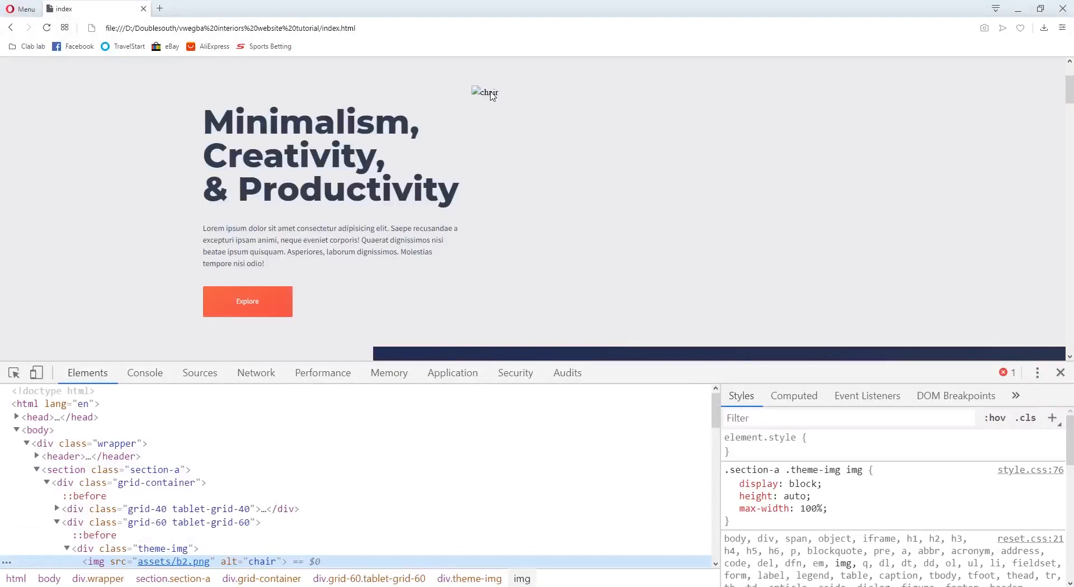
mouse_move(500, 115)
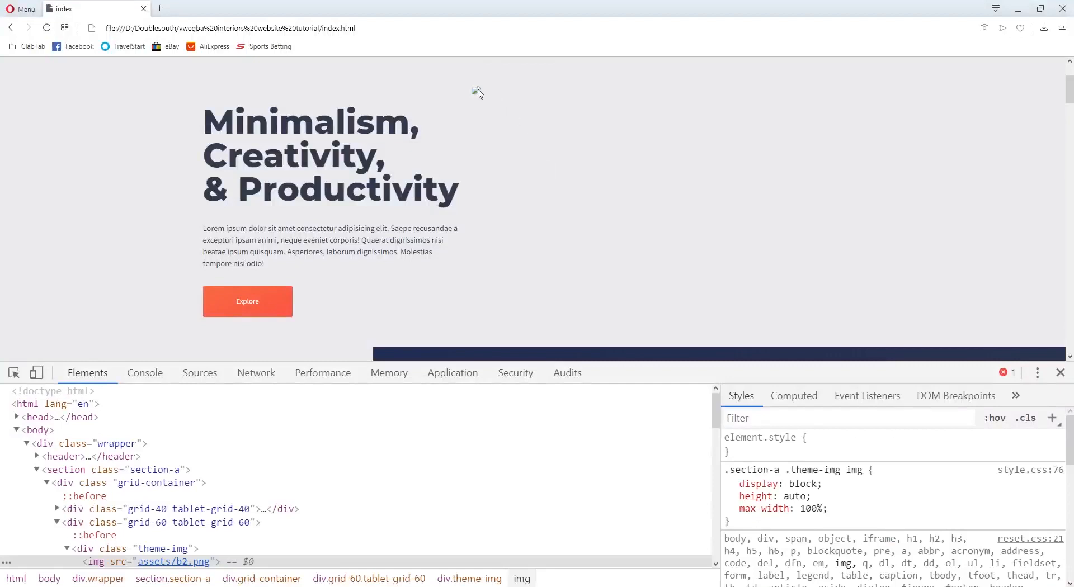
mouse_move(559, 134)
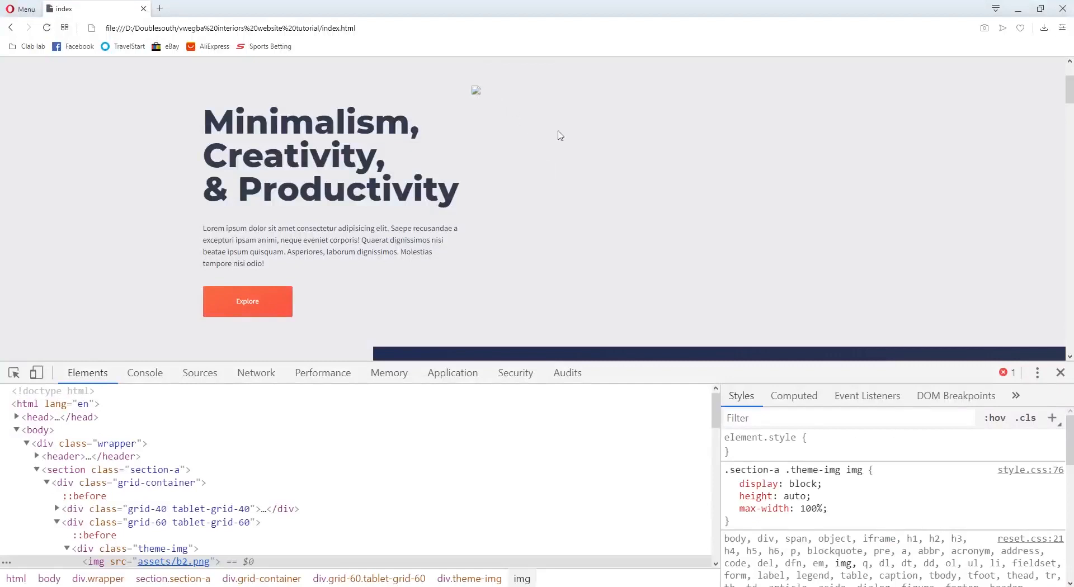
mouse_move(594, 151)
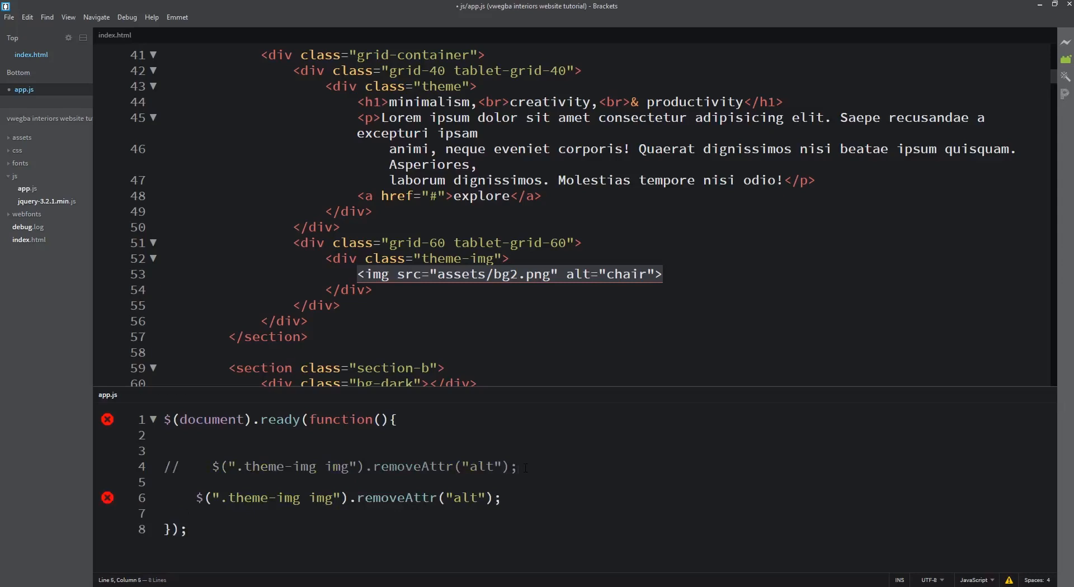
Change line 6 to $(".theme-img img").attr("alt","location"); replacing removeAttr.
double_click(396, 498)
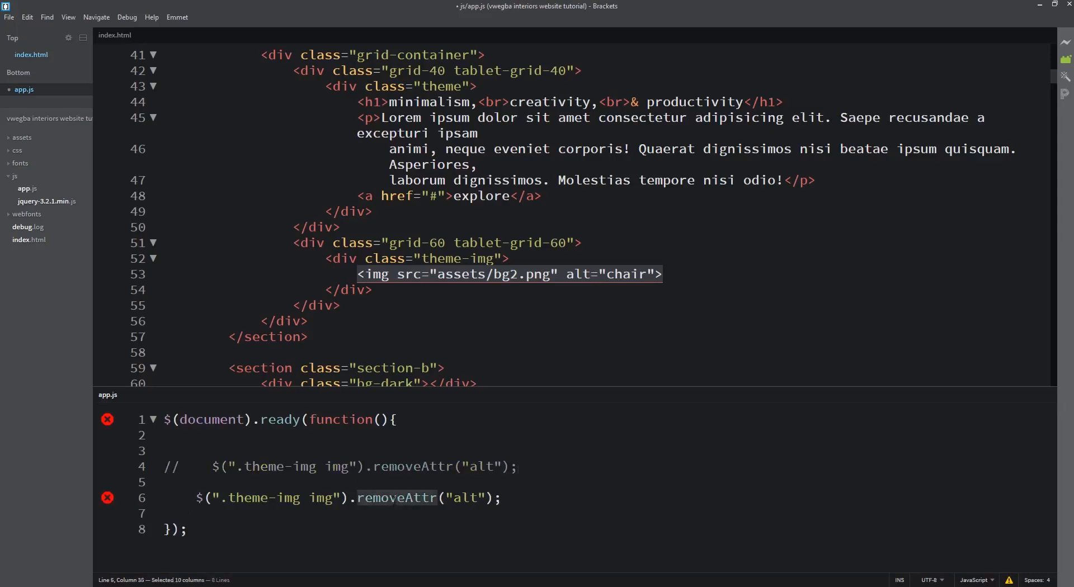
text(attr)
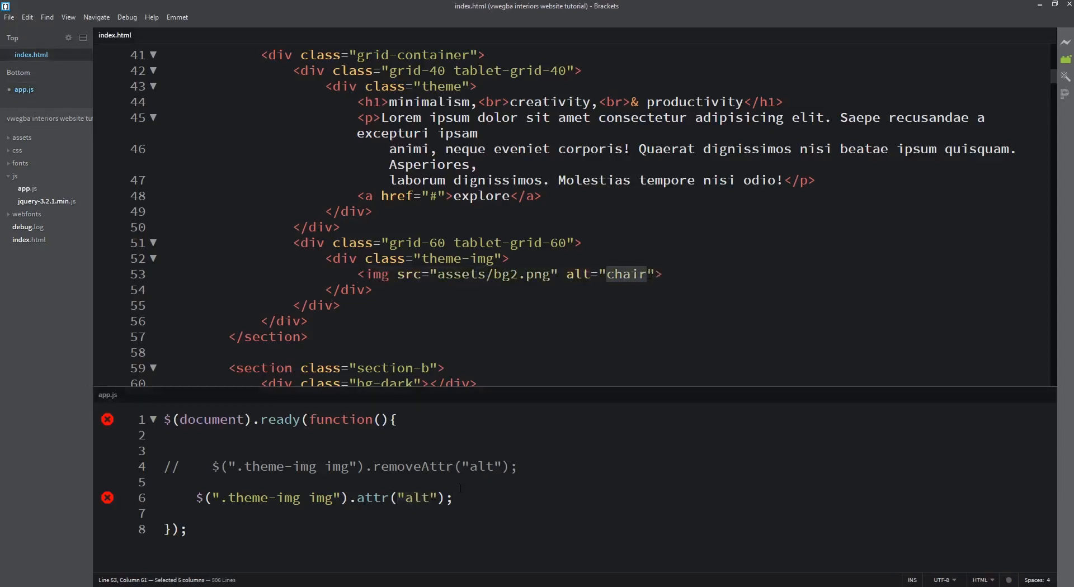
text(,)
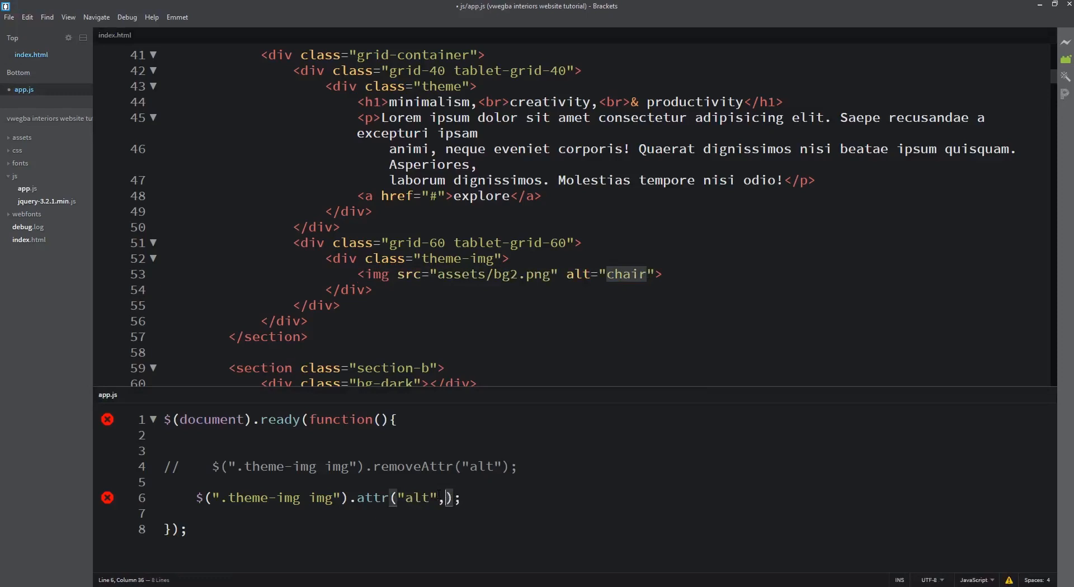
text(")
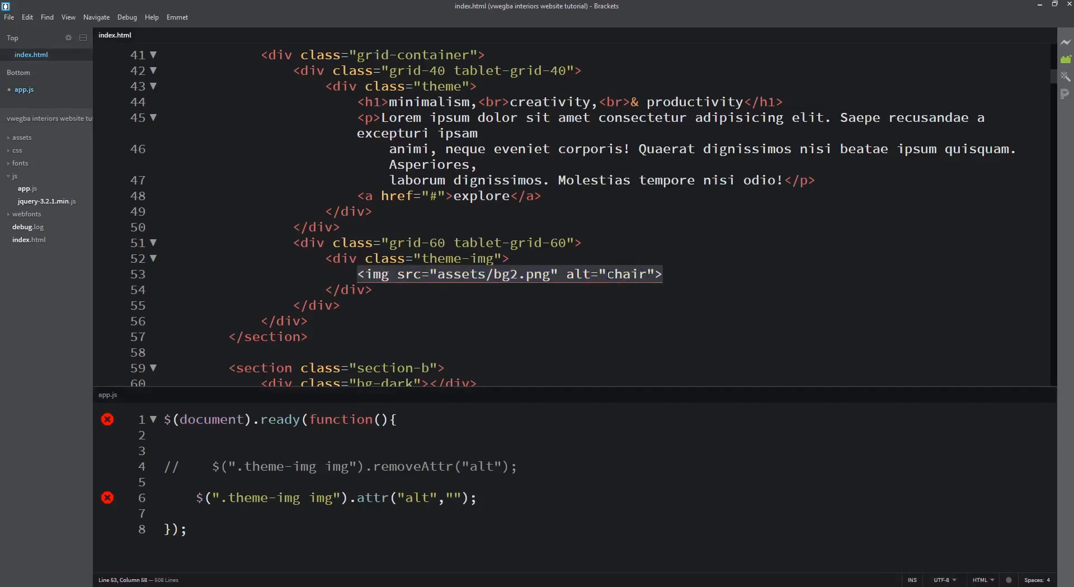
double_click(625, 274)
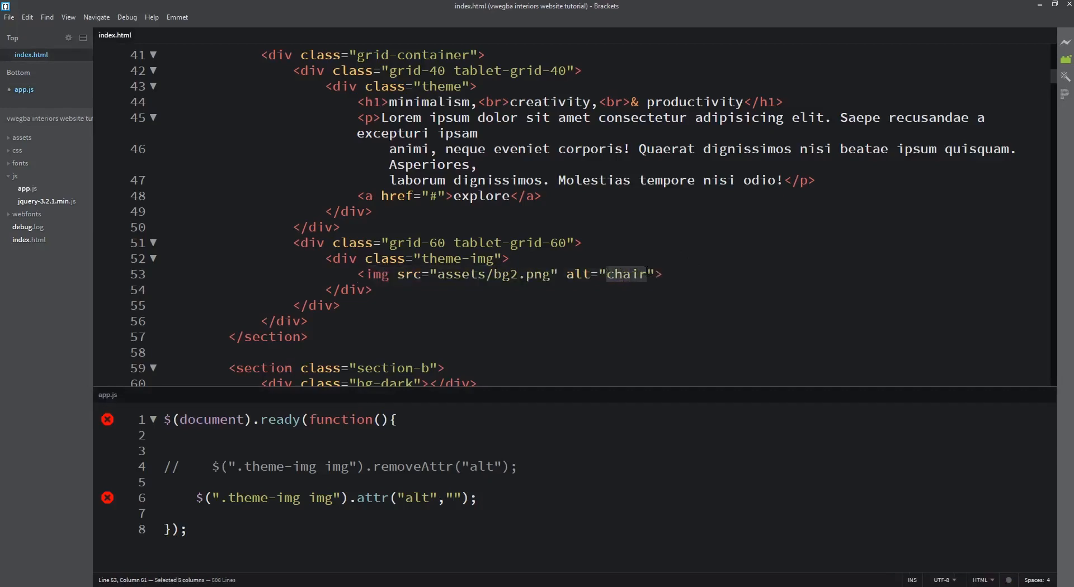
text(lo)
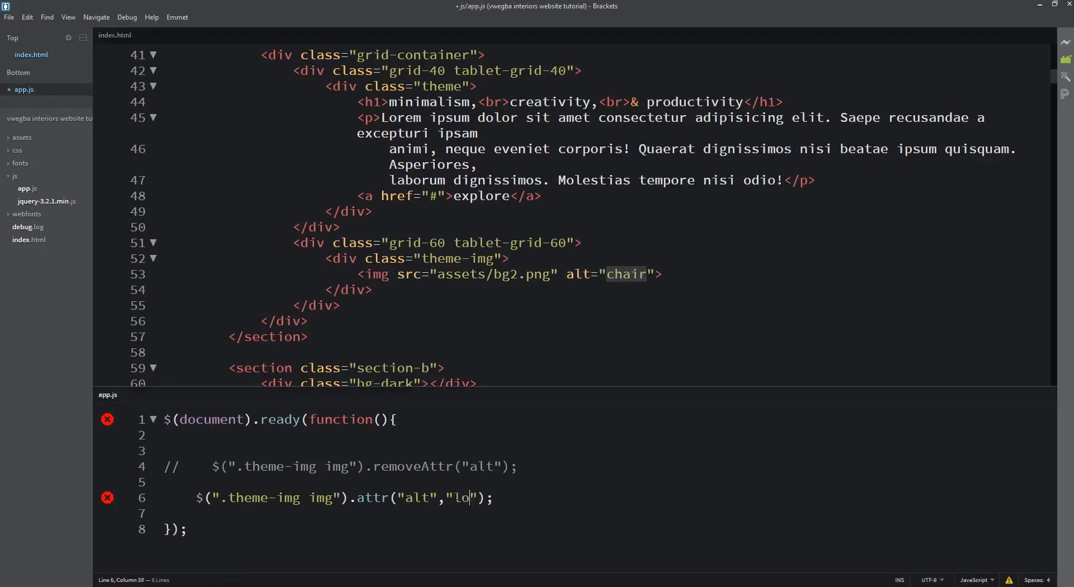
text(cation)
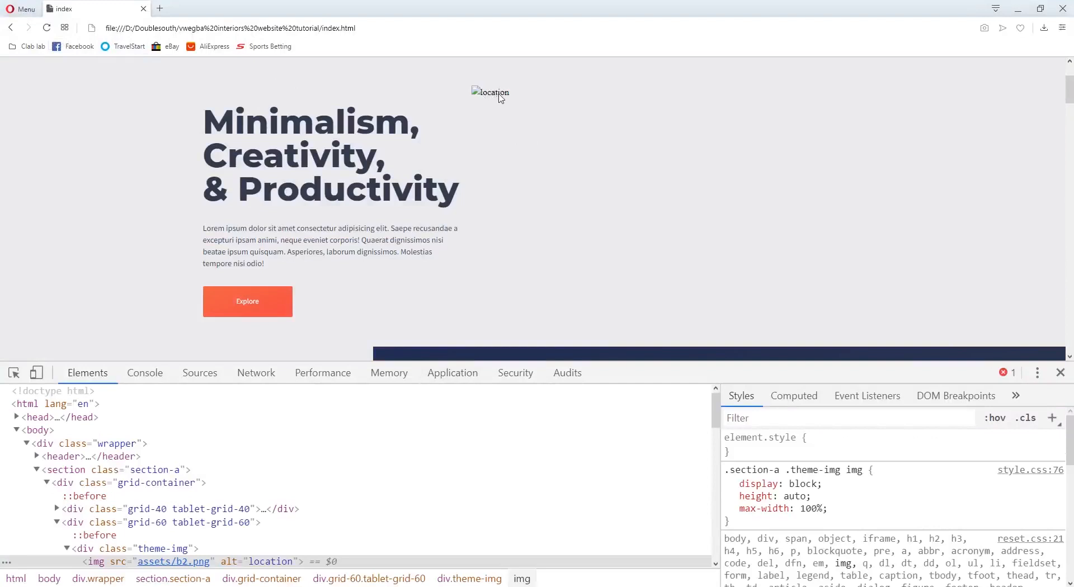
mouse_move(469, 579)
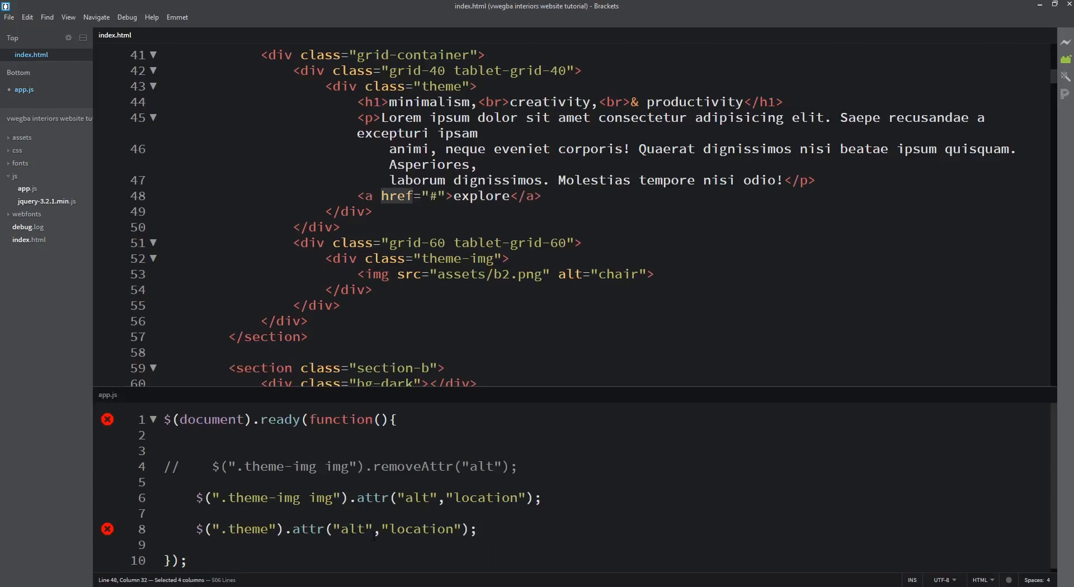
Edit line 8 to $(".theme").attr("href","facebook.com");.
text(href)
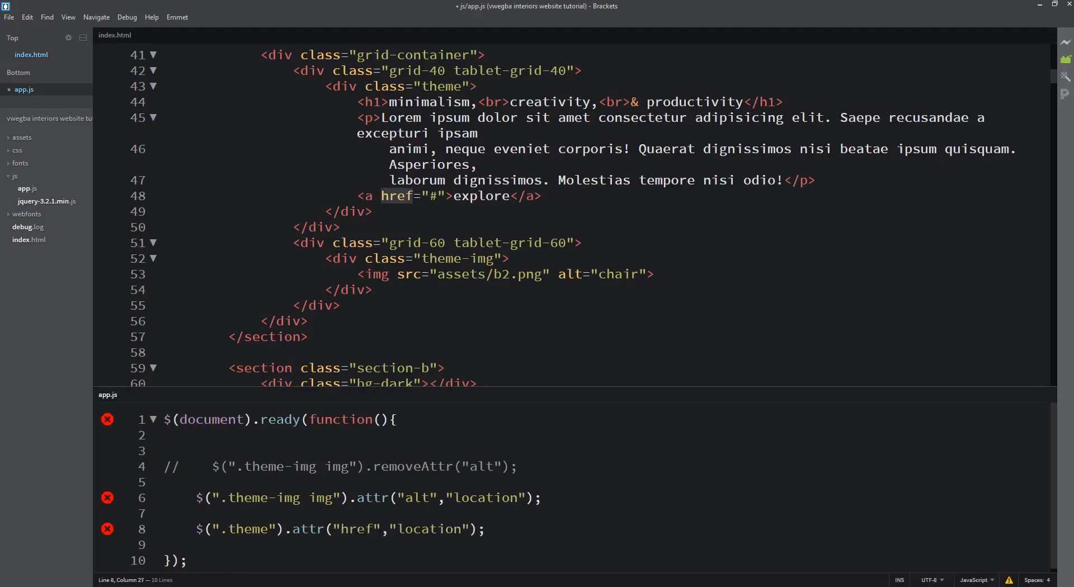
text(l)
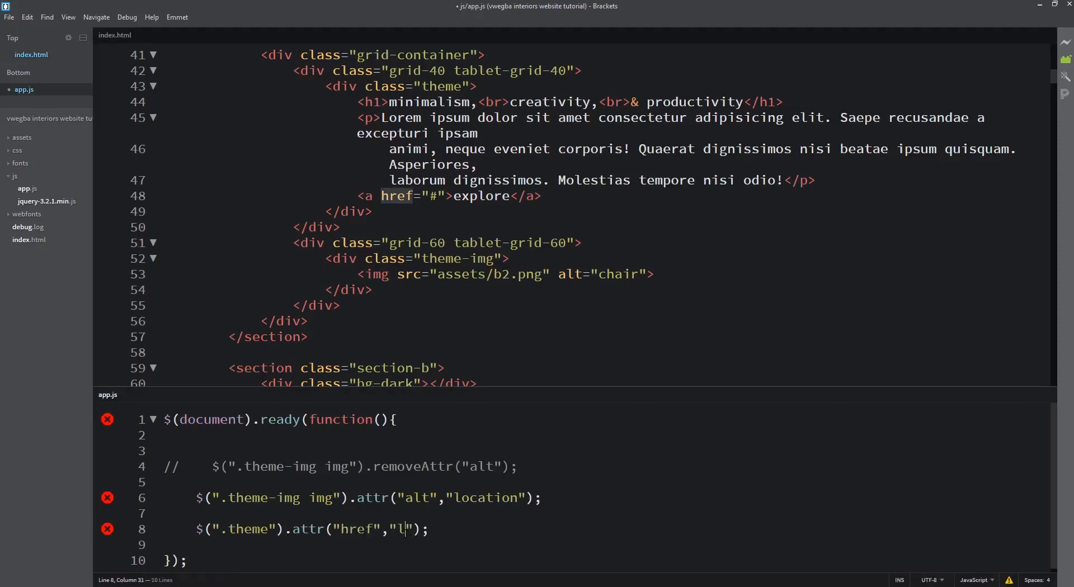
text(aceboo)
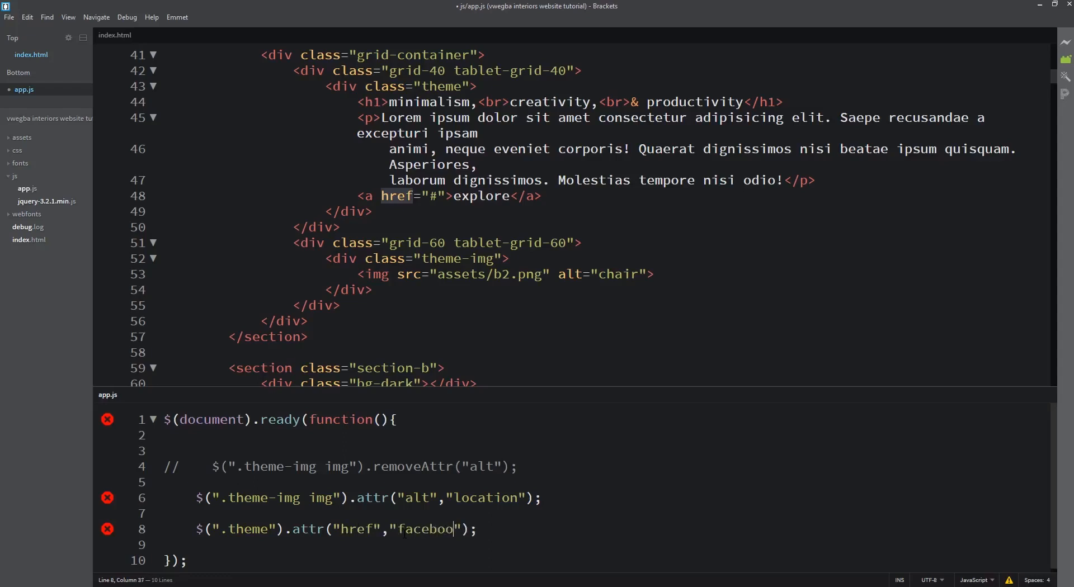
text(.com)
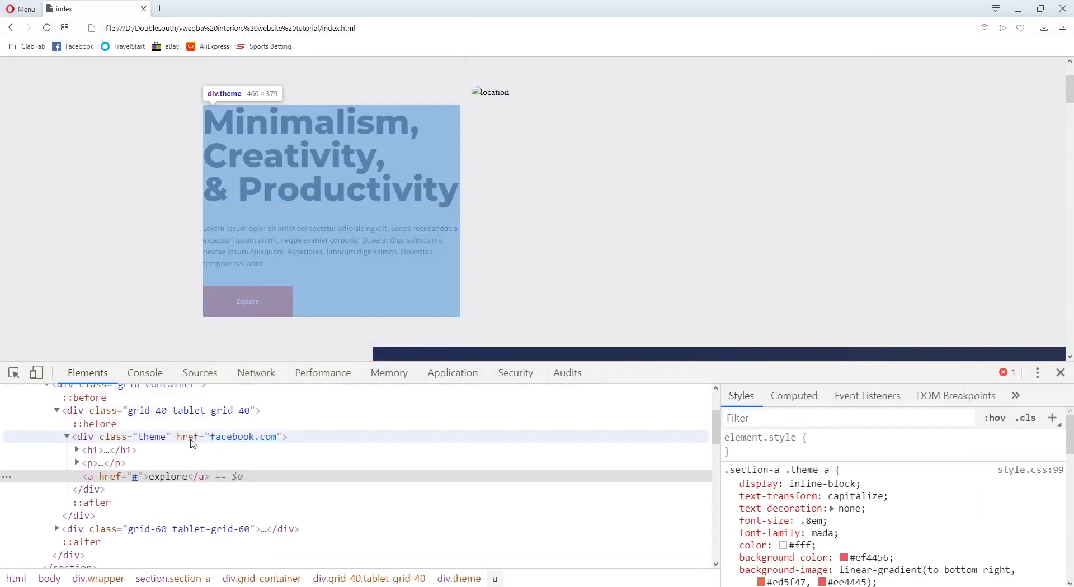
Inspect the theme div's href="facebook.com" in Opera, then retarget line 8's selector toward its link.
click(151, 437)
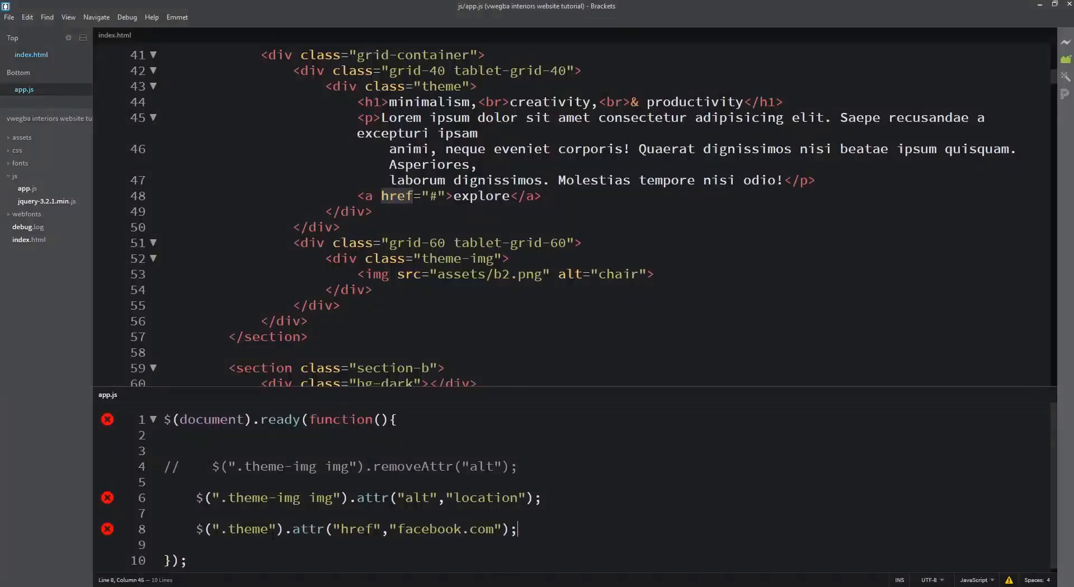
text(a)
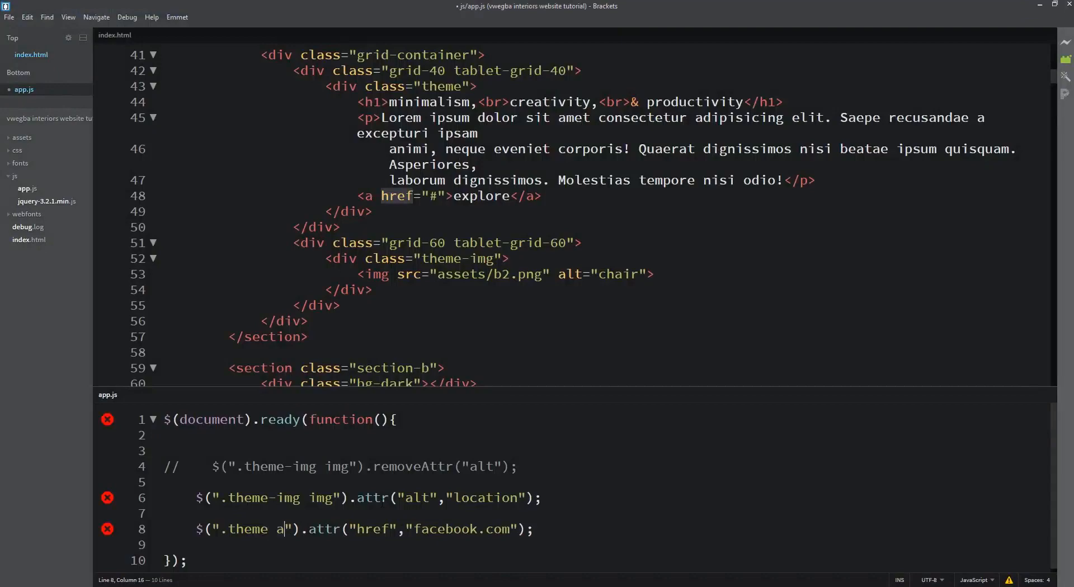